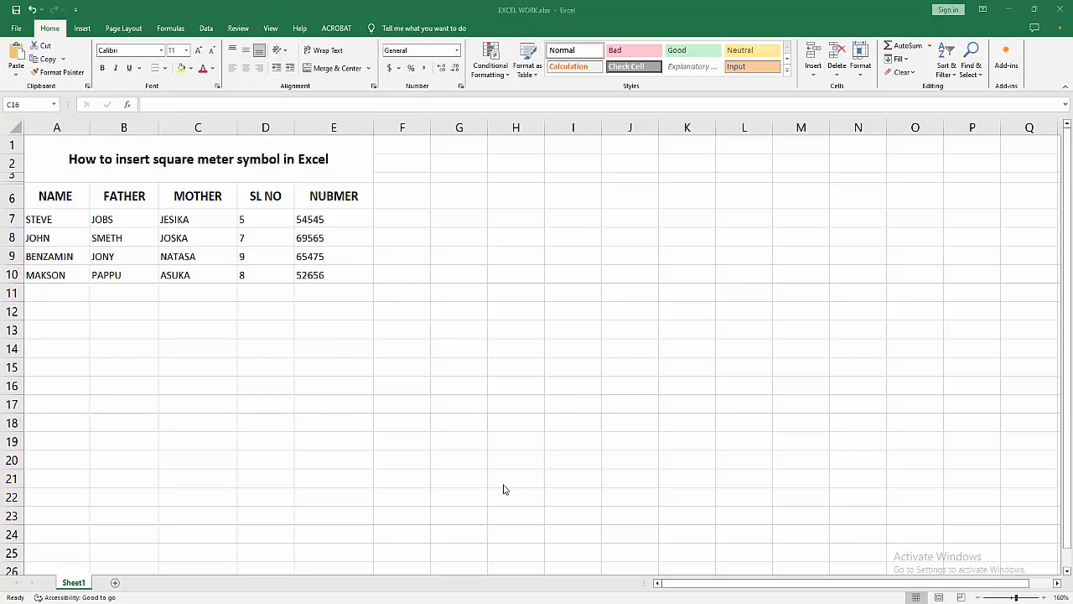
# Click on the worksheet area beside the table.
pyautogui.click(197, 385)
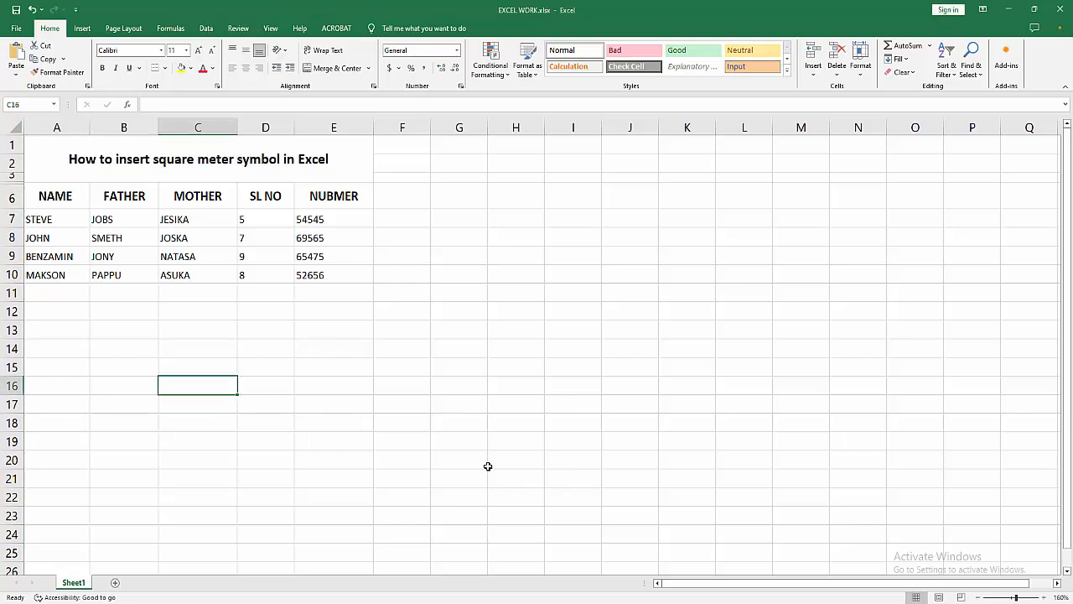
pyautogui.click(574, 440)
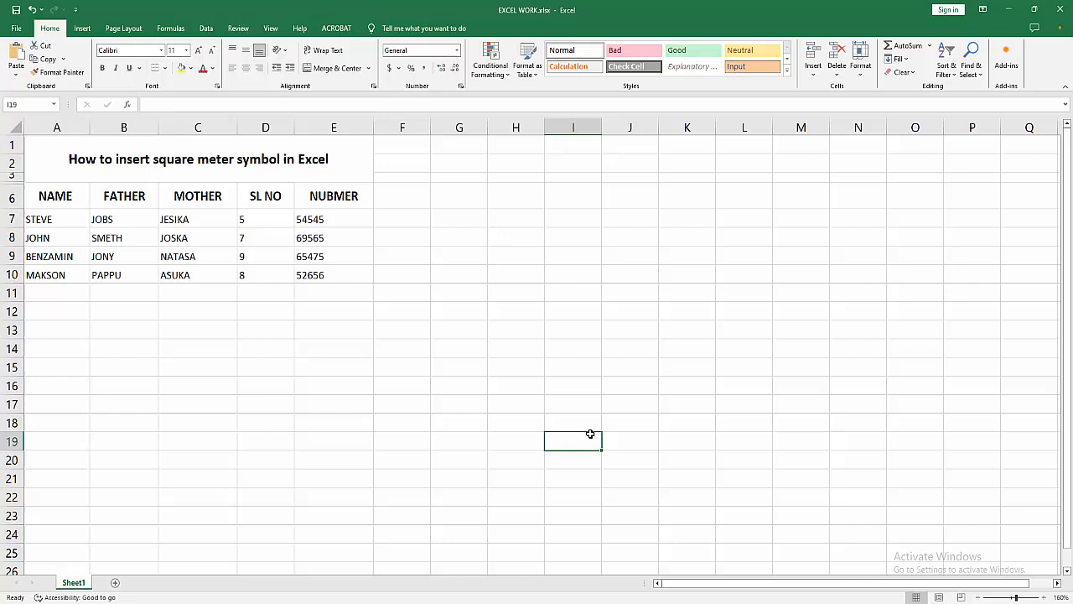
pyautogui.moveTo(589, 433)
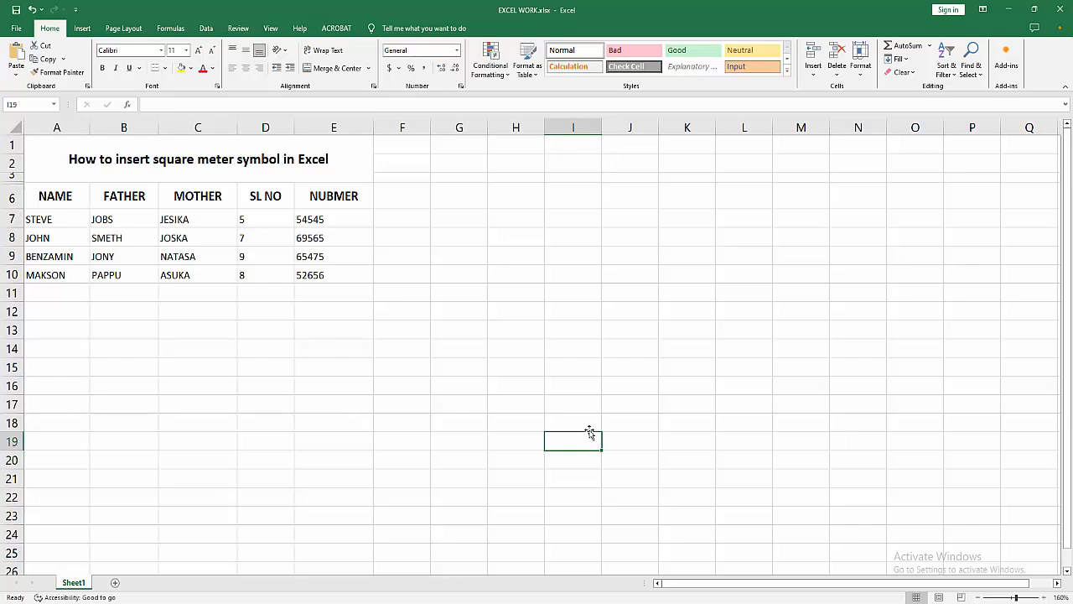
pyautogui.click(687, 403)
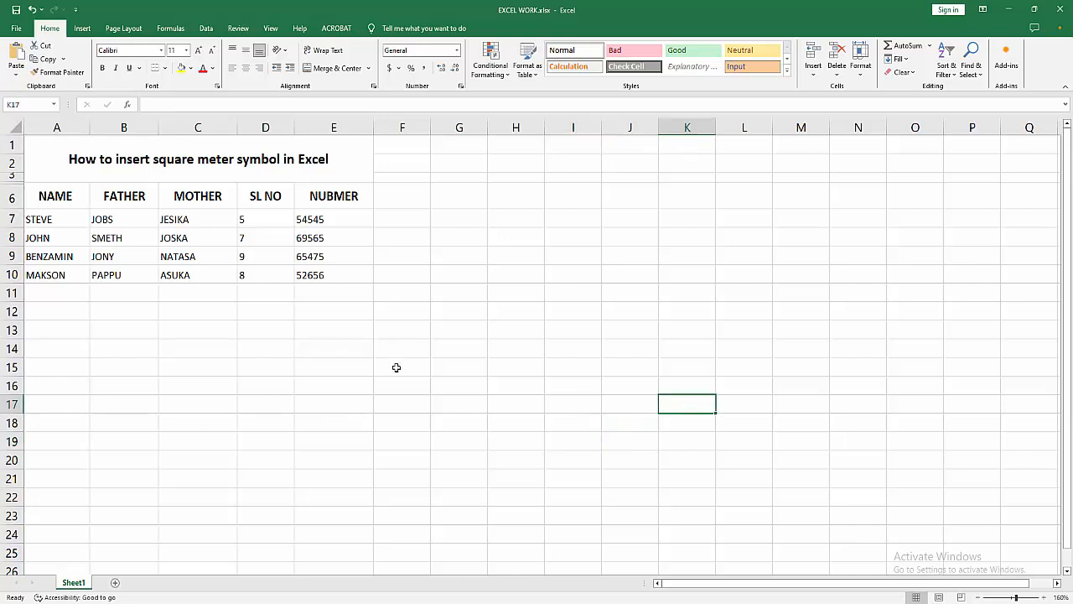
pyautogui.moveTo(384, 337)
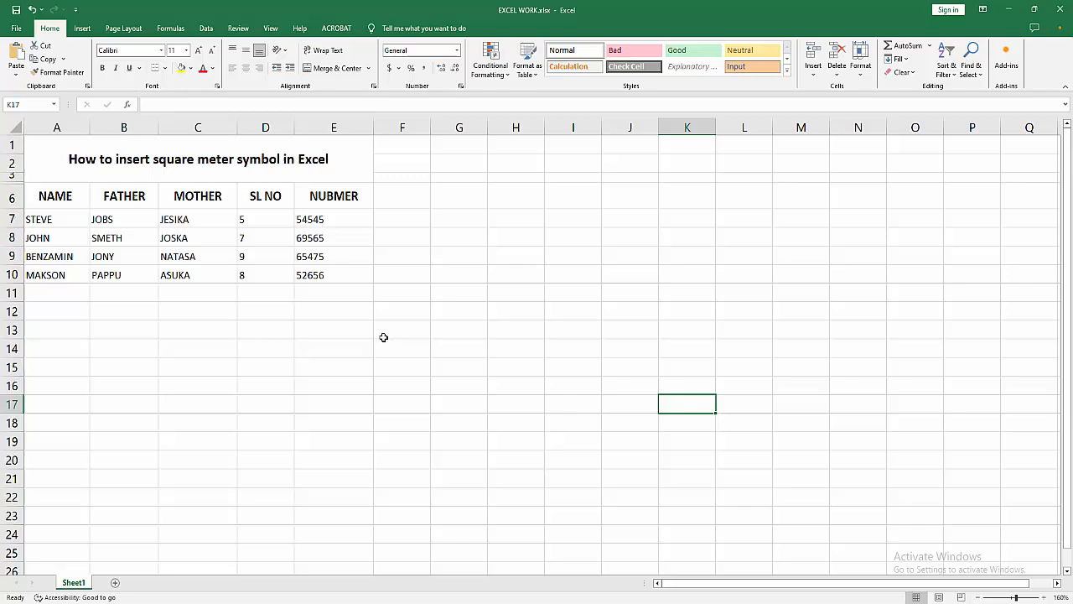
# Insert a new equation and add an empty superscript Script structure.
pyautogui.click(82, 28)
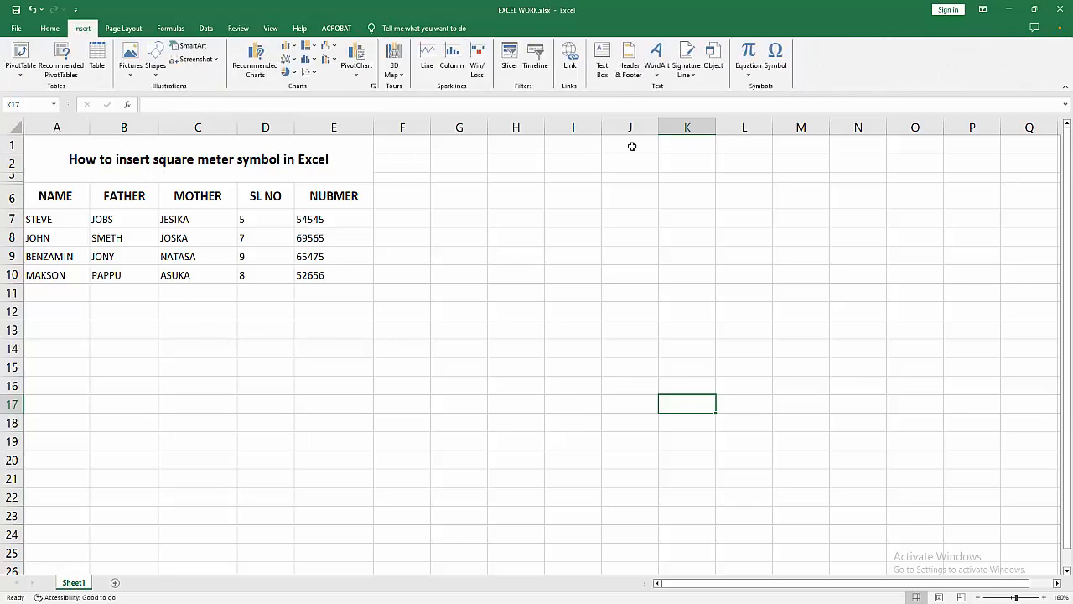
pyautogui.click(748, 59)
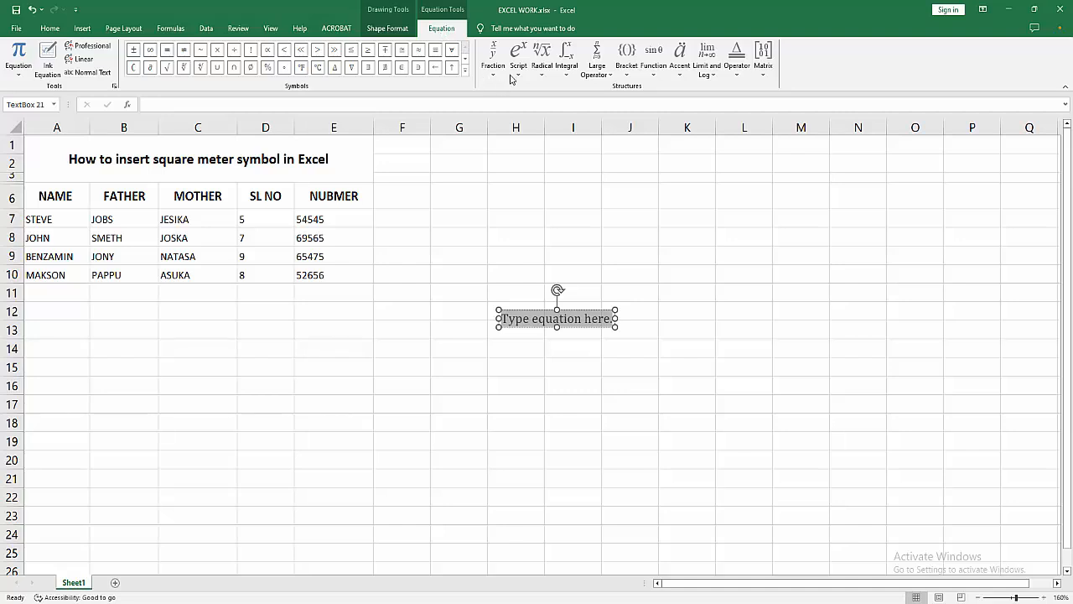
pyautogui.click(519, 58)
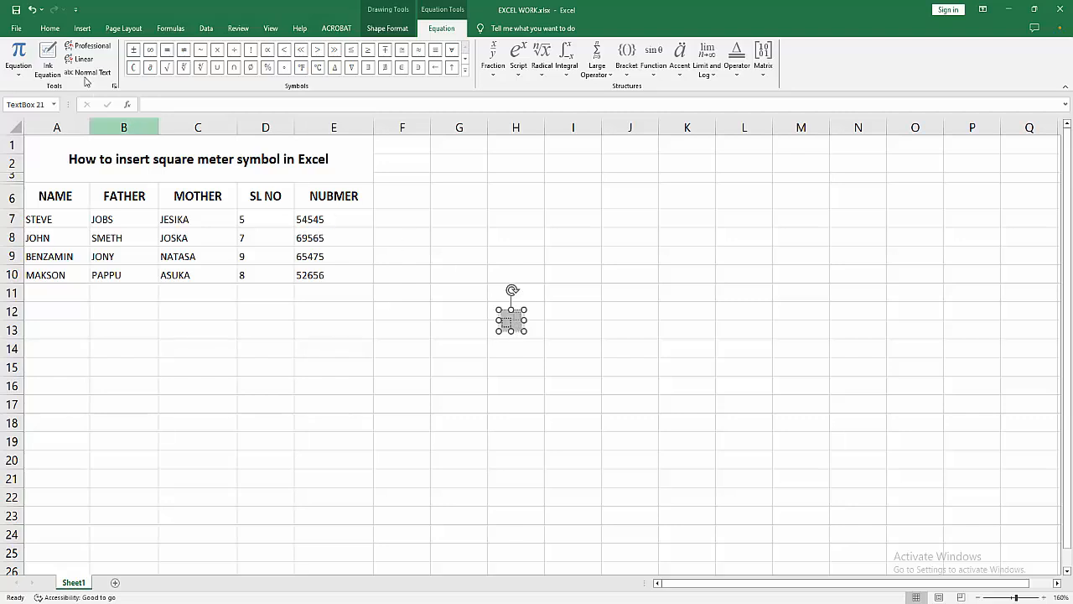
# Enter 10 with a double-prime superscript at font size 34, then click a cell.
pyautogui.click(50, 28)
pyautogui.write('10"')
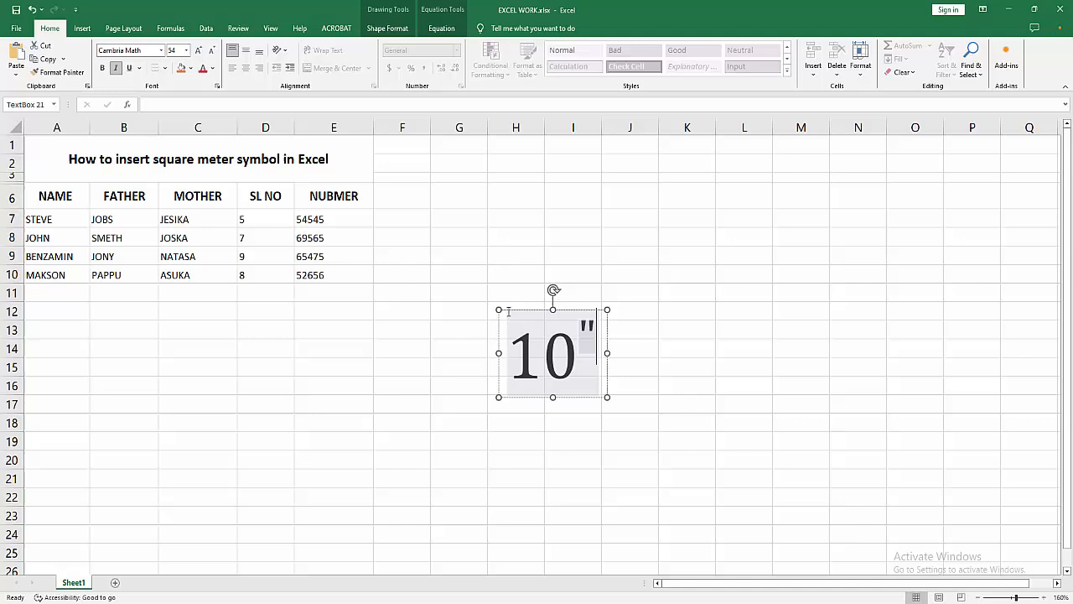
pyautogui.click(402, 385)
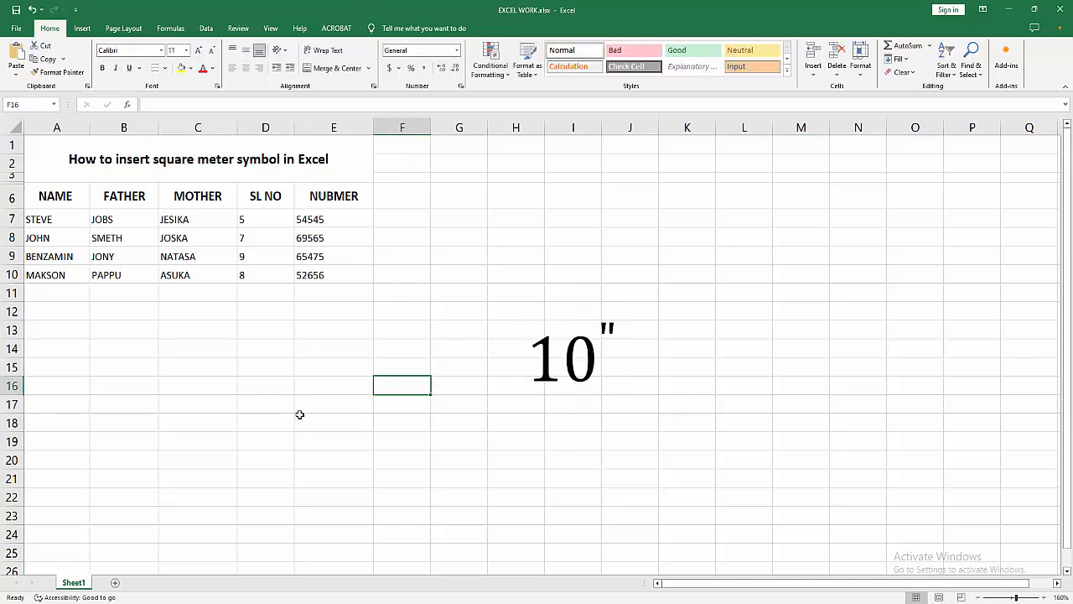
pyautogui.moveTo(327, 415)
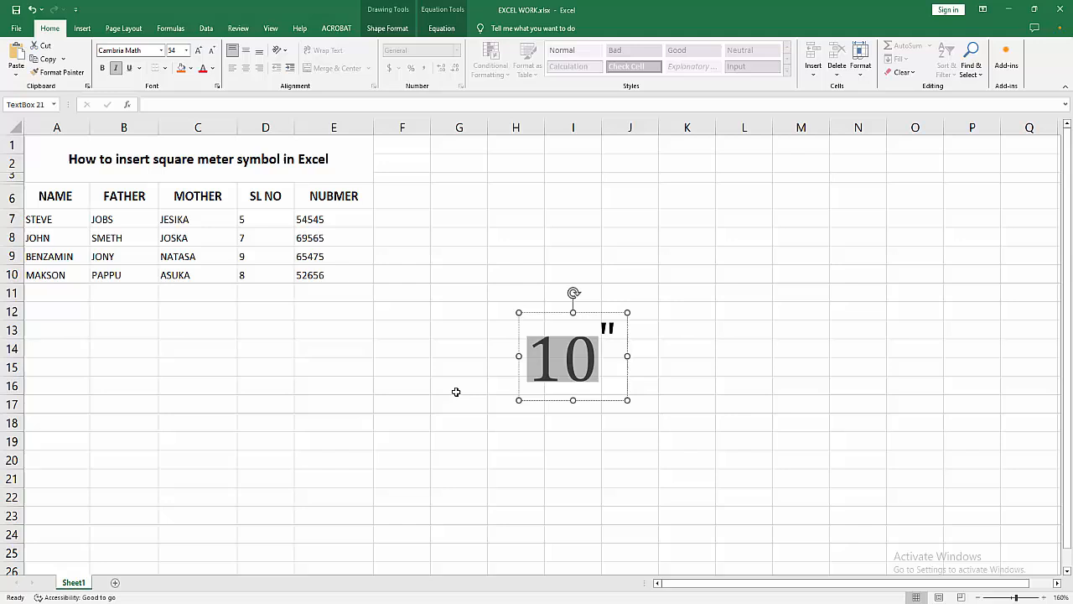
pyautogui.moveTo(461, 392)
pyautogui.write('15')
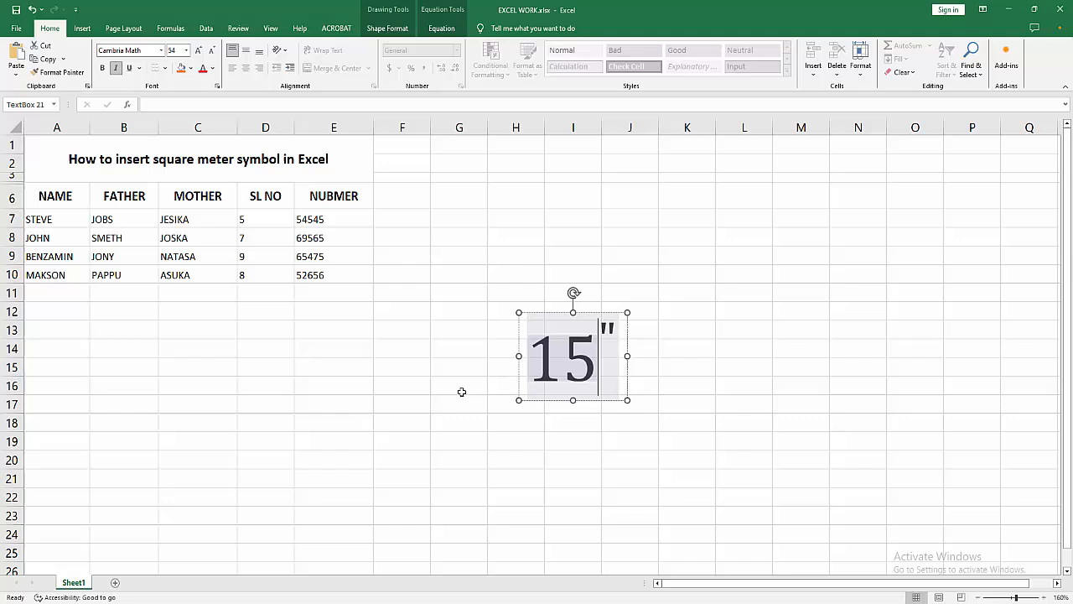
# Replace 10 with 15 in the equation and click an empty cell.
pyautogui.click(459, 348)
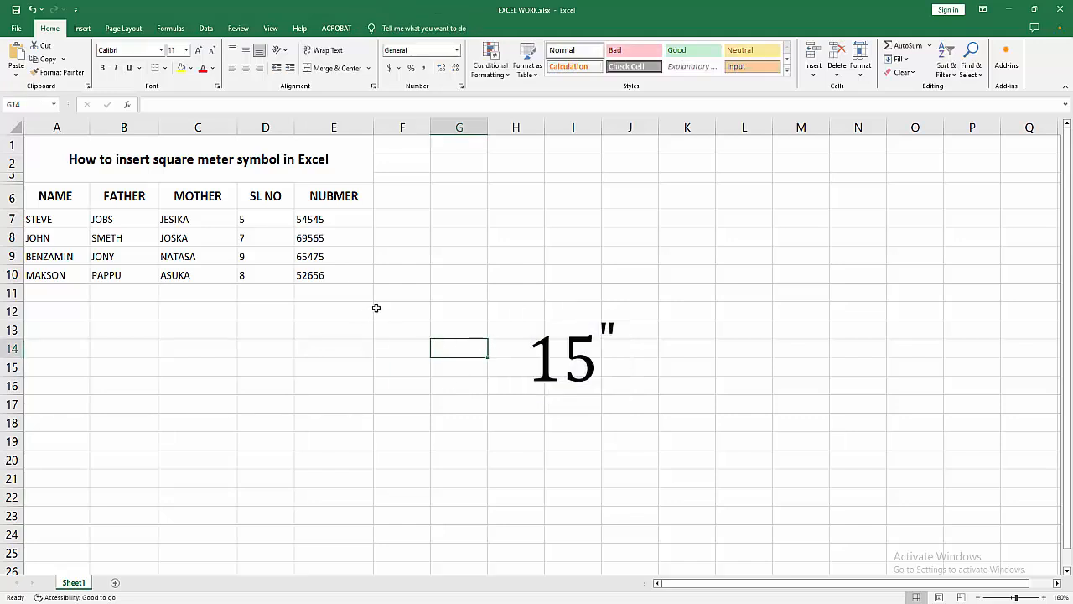
pyautogui.moveTo(375, 307)
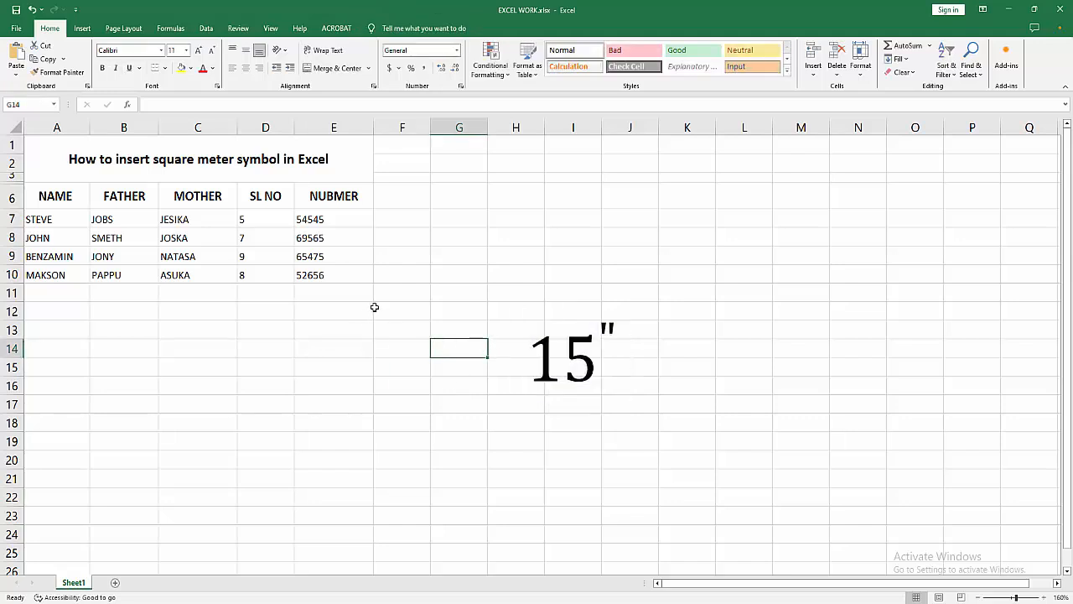